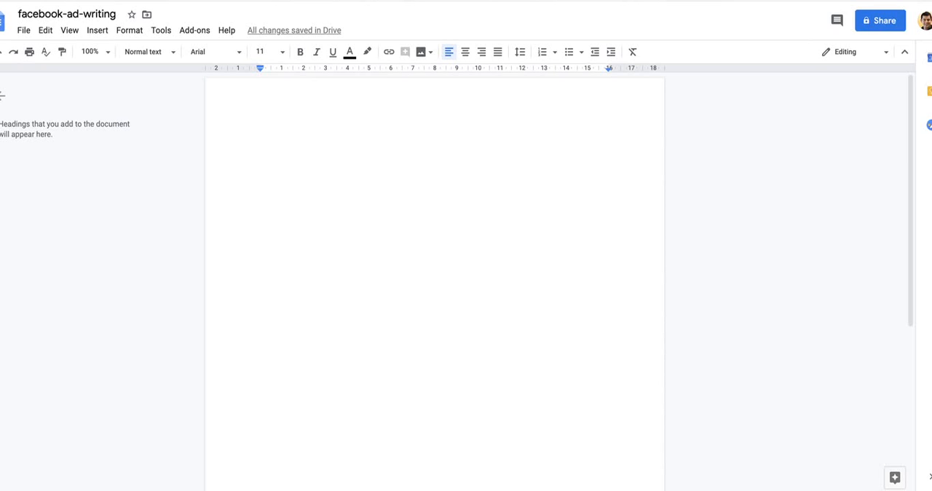
pyautogui.moveTo(372, 483)
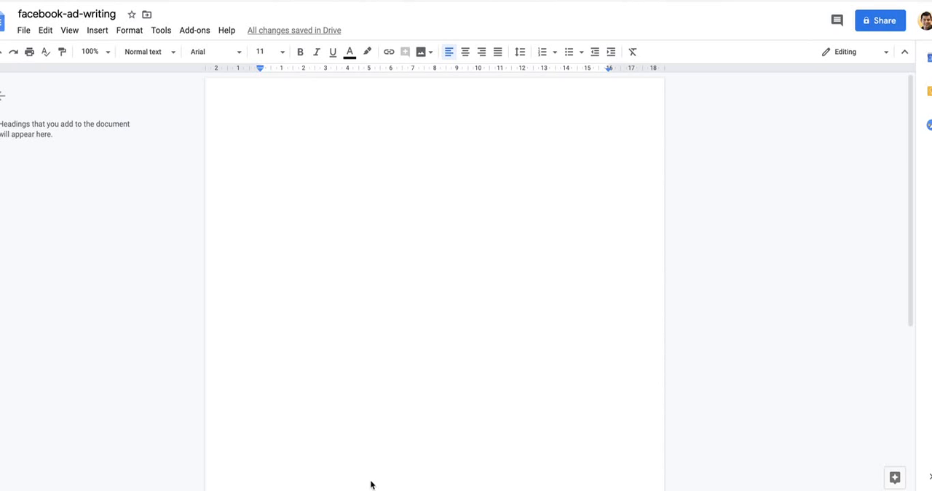
pyautogui.moveTo(312, 243)
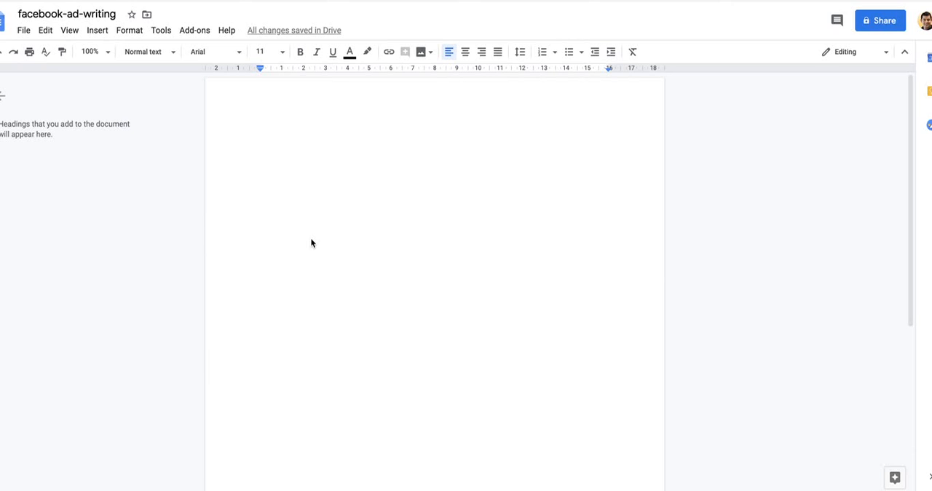
pyautogui.moveTo(307, 158)
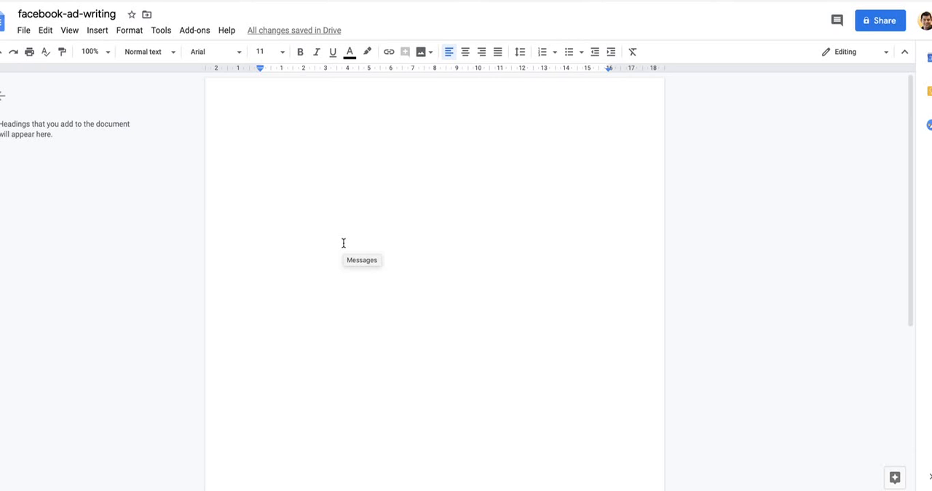
# Write the first formula block: Problem, Agitate, Solution, [Link], then a === divider.
pyautogui.write('Problem')
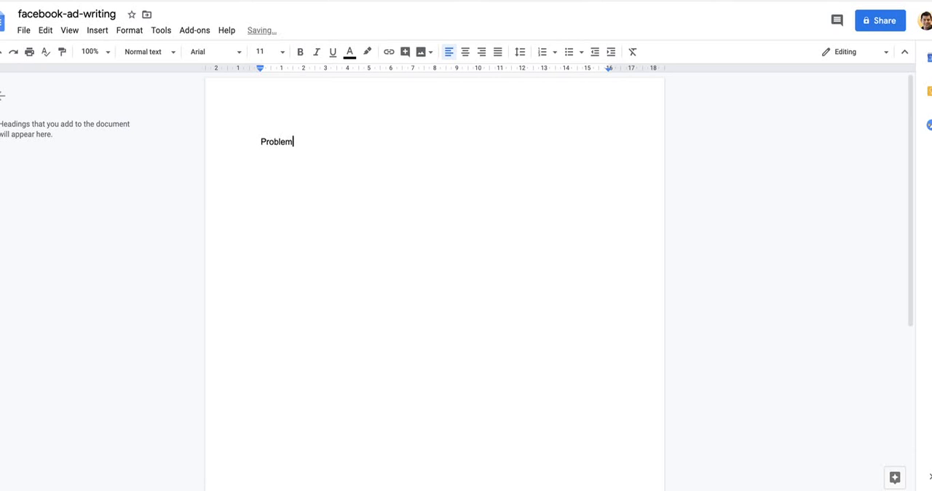
pyautogui.write('Ag')
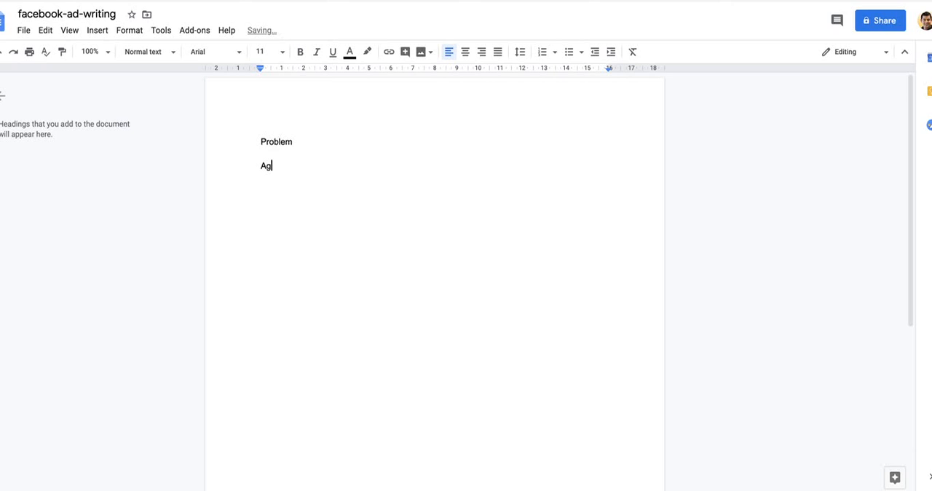
pyautogui.write('itate')
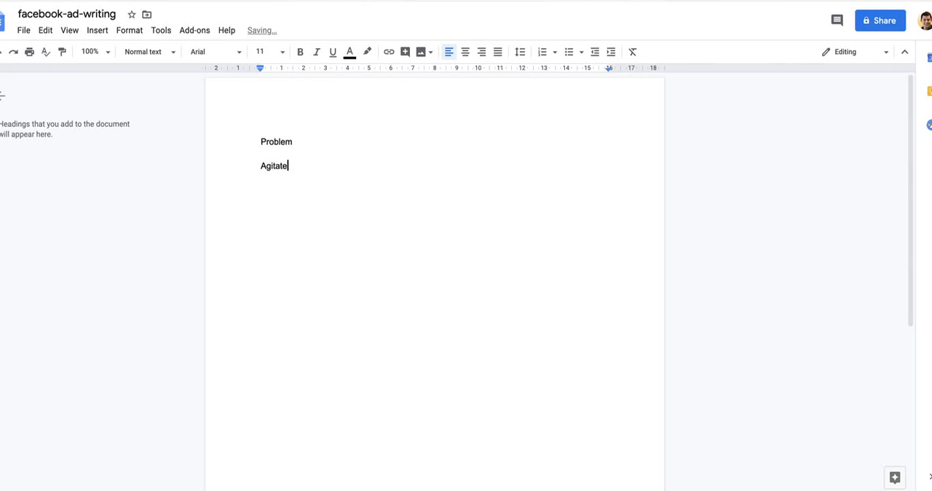
pyautogui.write('Solution')
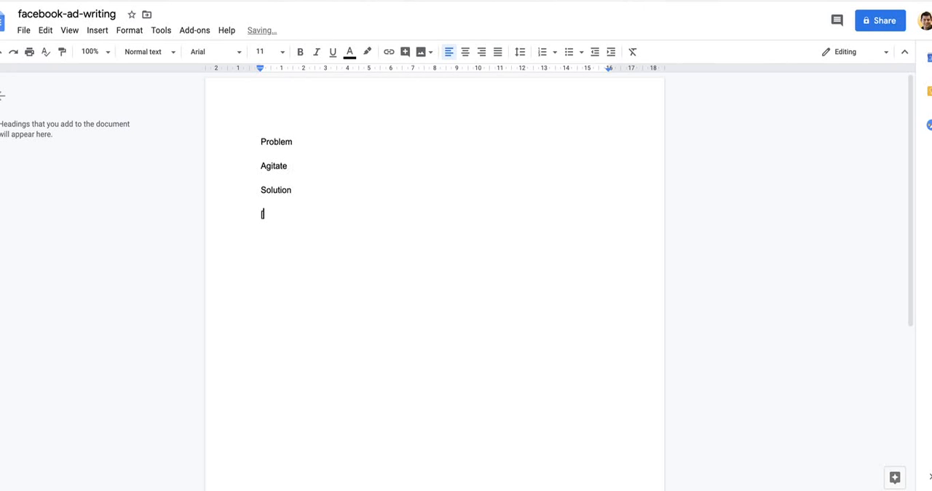
pyautogui.write('[Link')
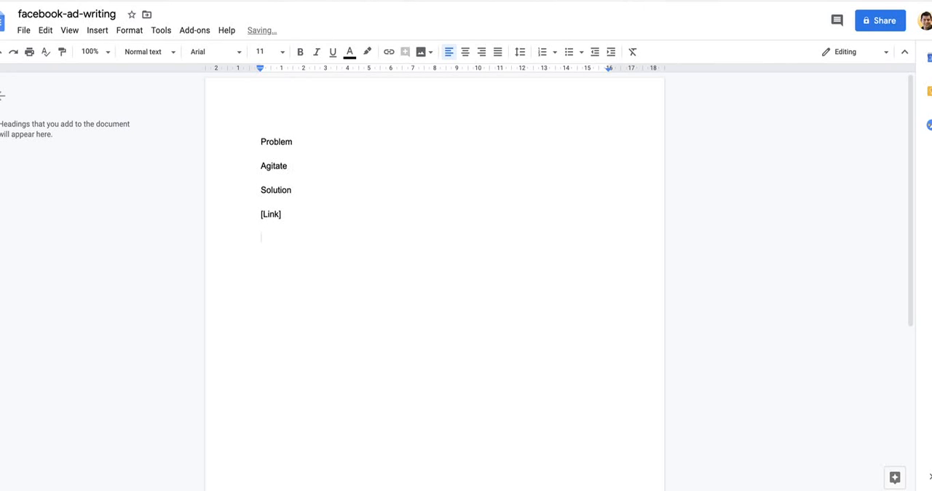
pyautogui.write('===')
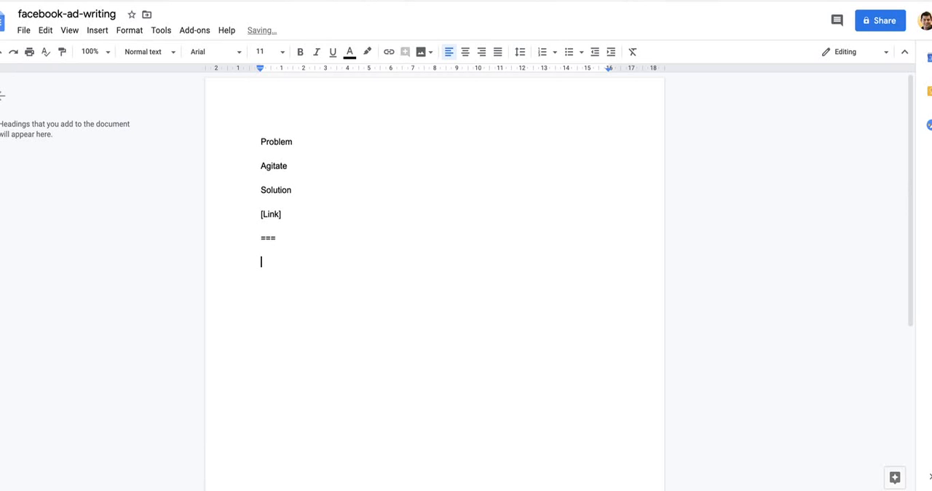
# Write the second formula block: Curiosity, Story, then a closing === divider and new line.
pyautogui.write('c')
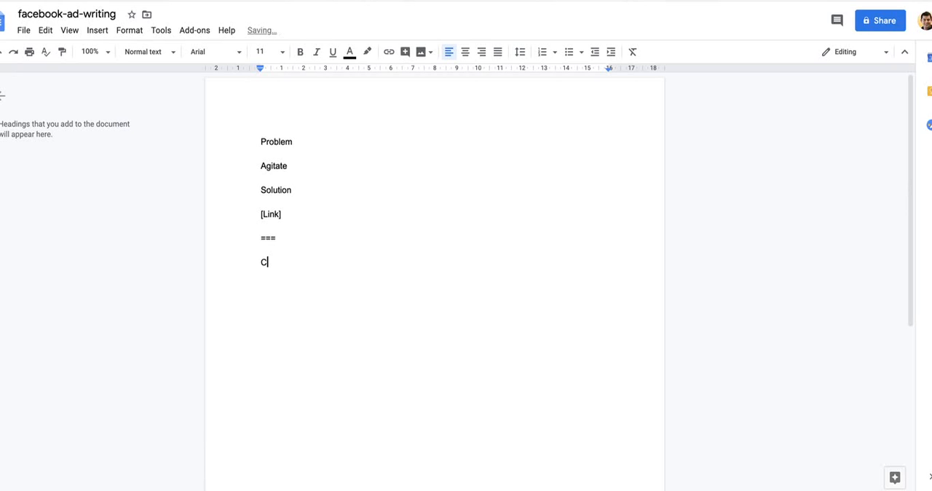
pyautogui.write('uriosity')
pyautogui.write('Sto')
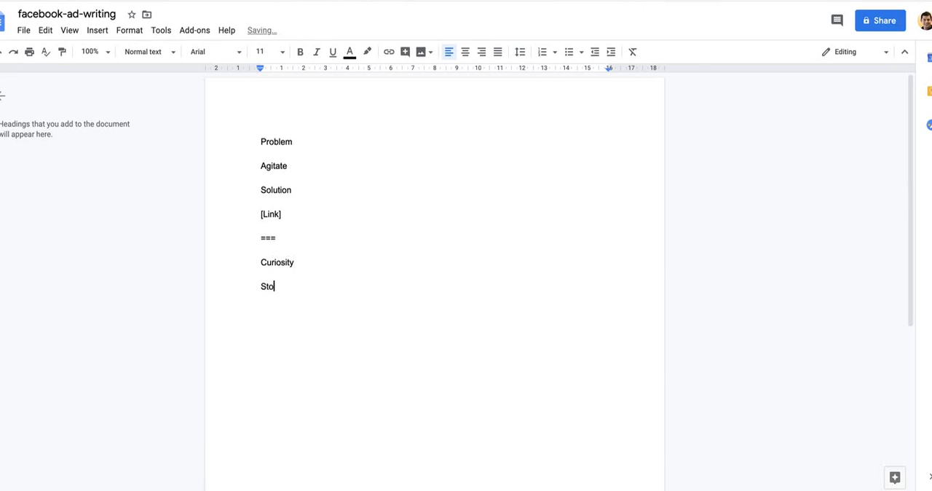
pyautogui.write('ry')
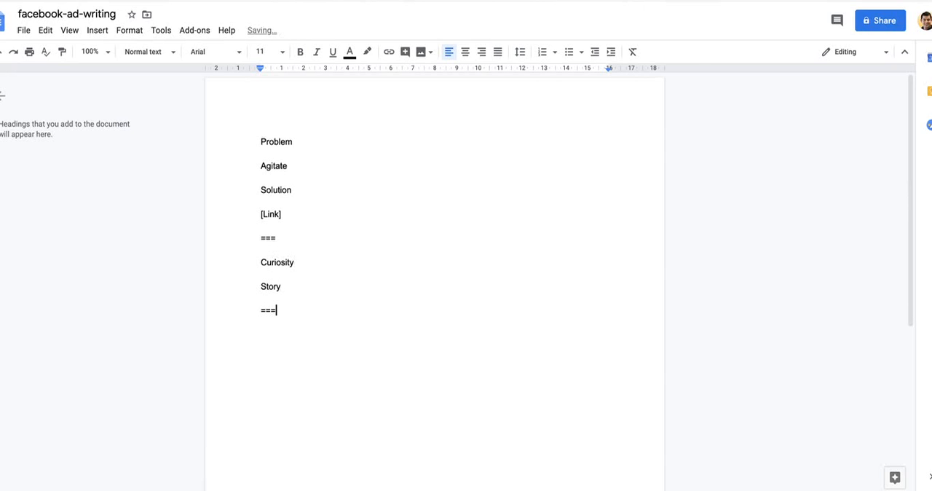
pyautogui.press('enter')
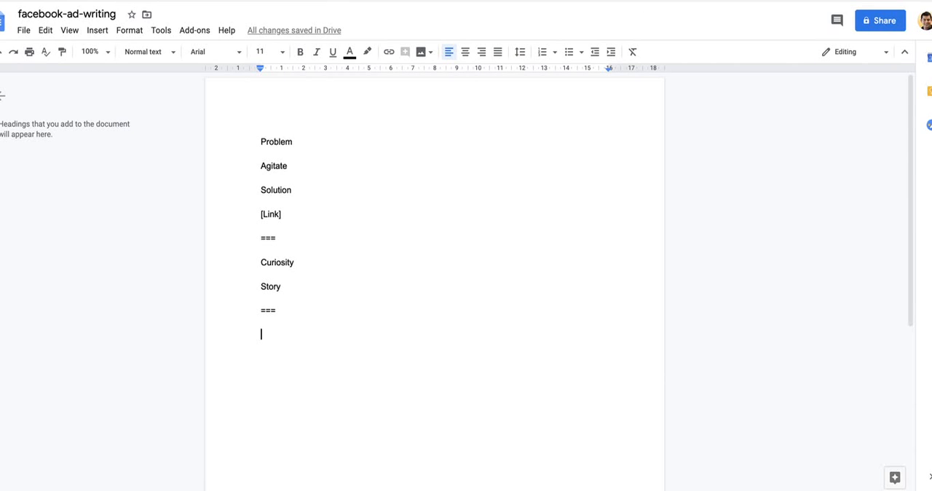
pyautogui.moveTo(302, 210)
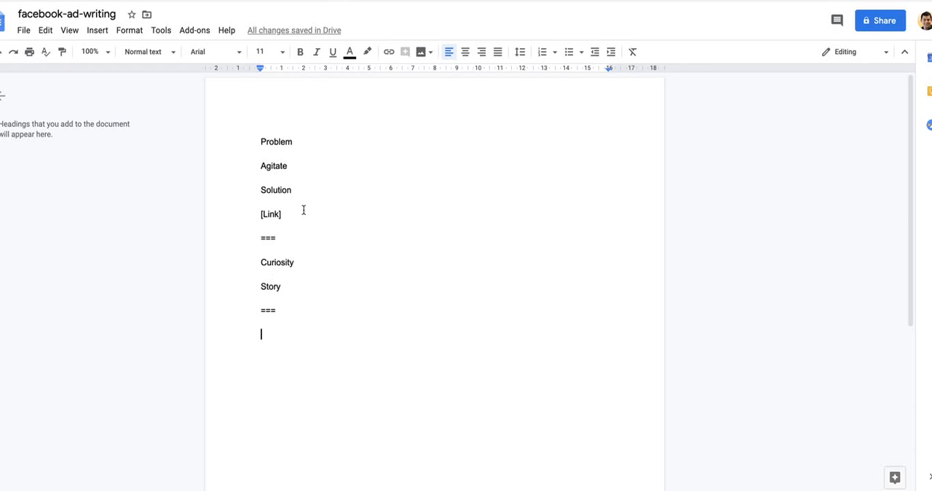
pyautogui.moveTo(382, 315)
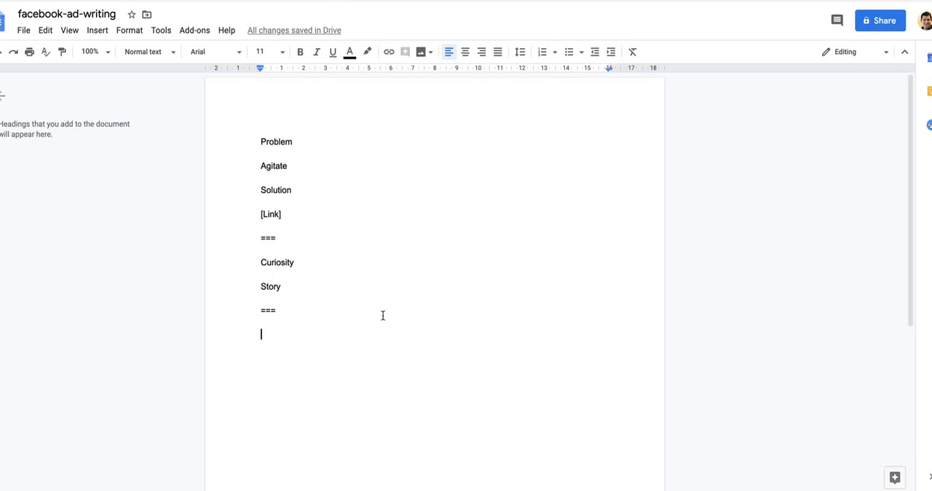
pyautogui.moveTo(382, 315)
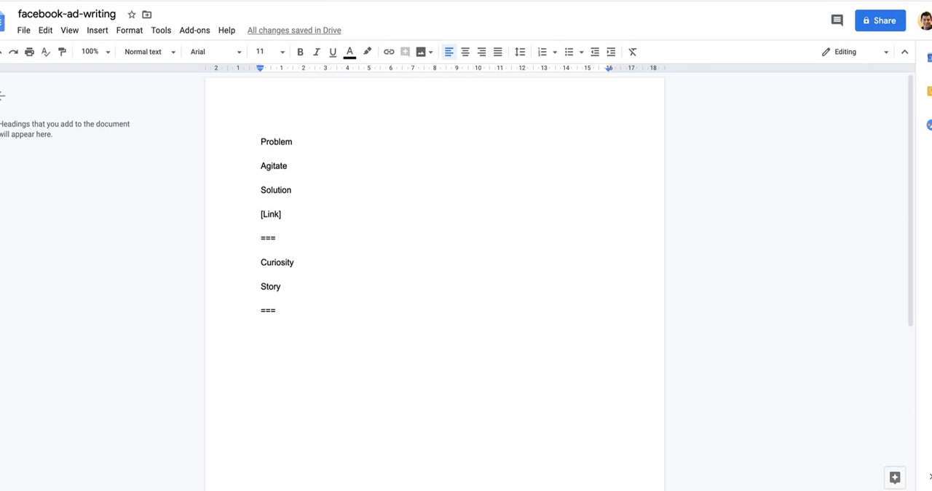
pyautogui.moveTo(318, 332)
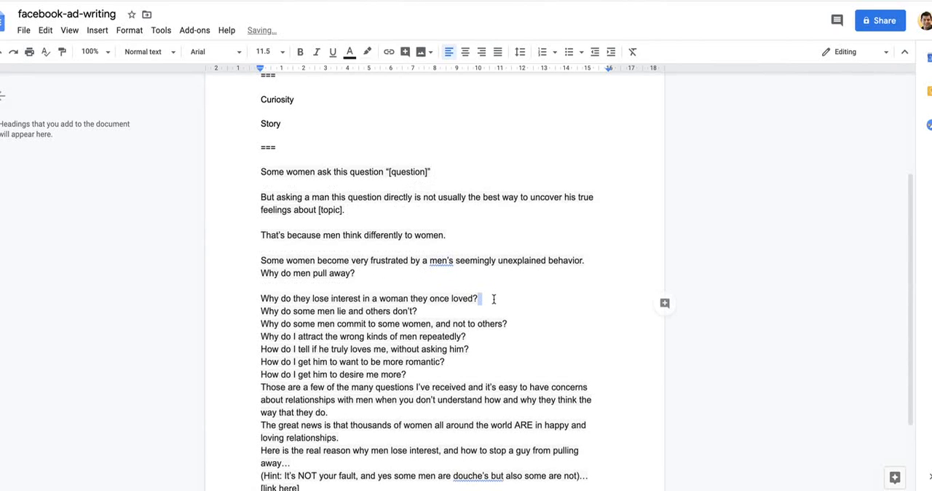
# Add a [Link Here] placeholder line below the sample ad's closing sentence.
pyautogui.click(355, 273)
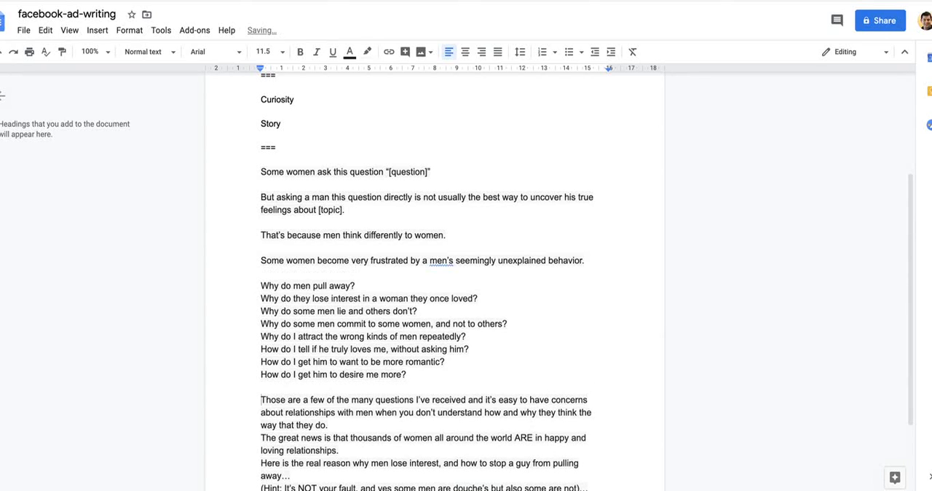
pyautogui.scroll(-3)
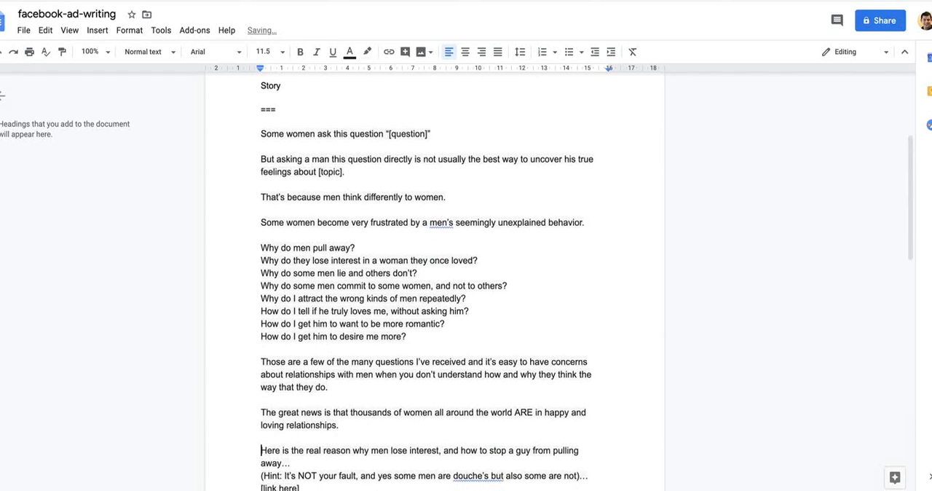
pyautogui.scroll(-3)
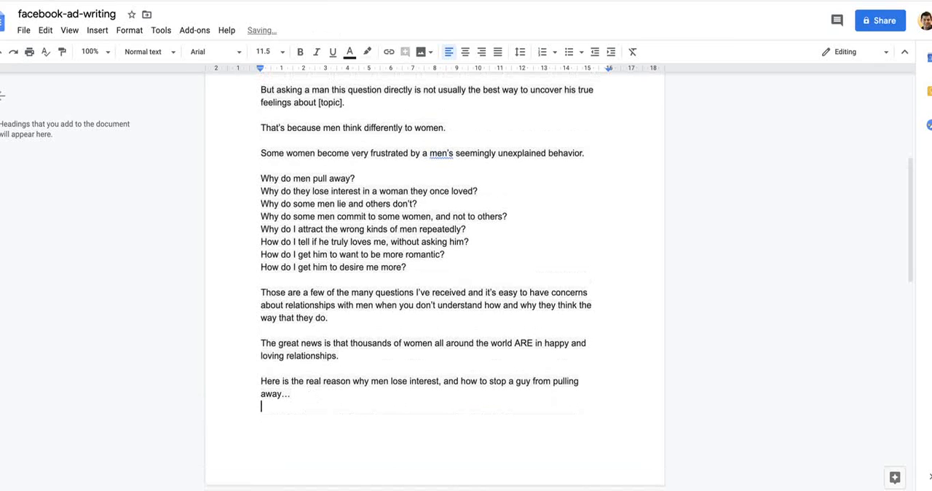
pyautogui.write('[Link')
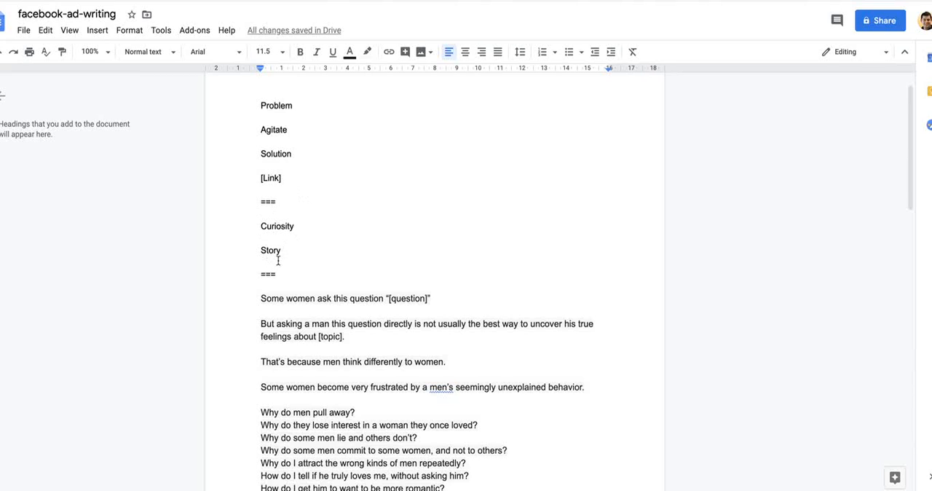
pyautogui.moveTo(372, 232)
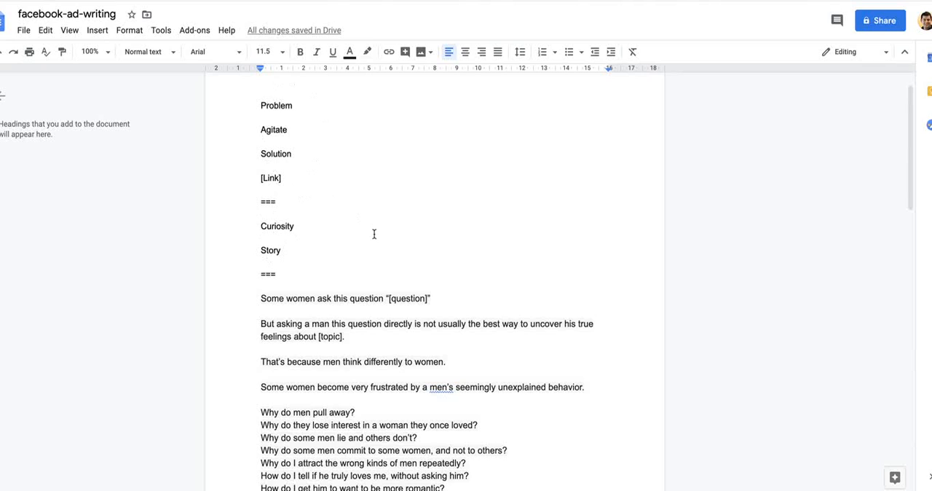
pyautogui.moveTo(390, 282)
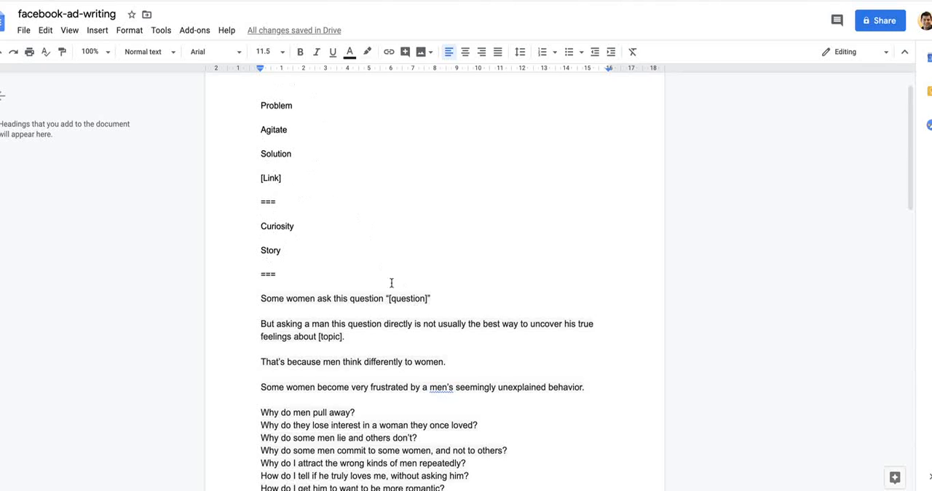
pyautogui.moveTo(504, 289)
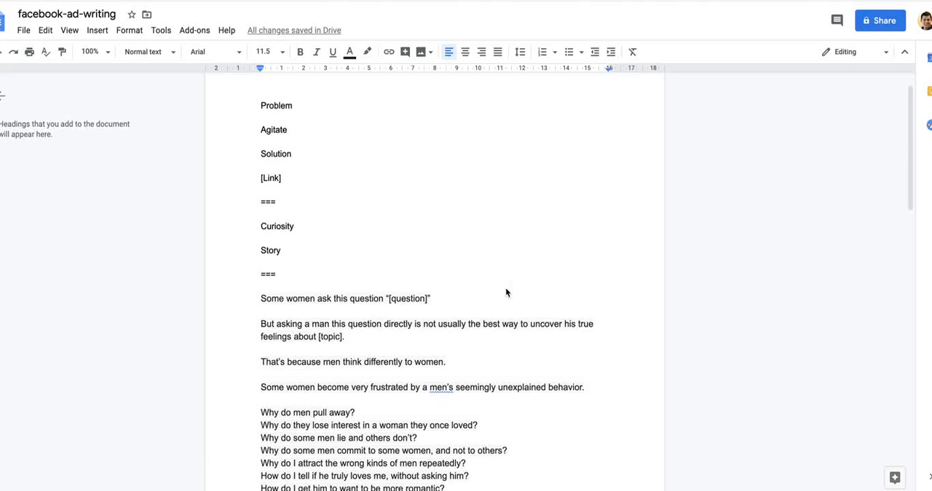
pyautogui.moveTo(318, 398)
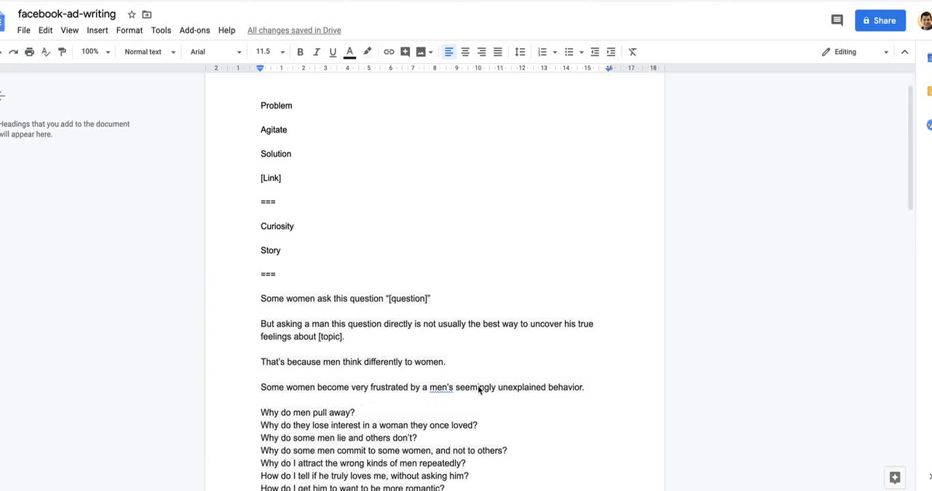
pyautogui.moveTo(347, 378)
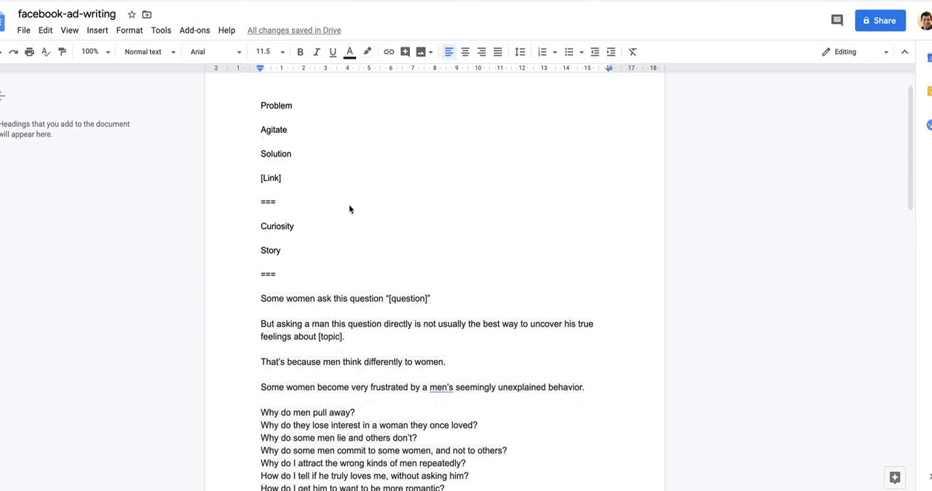
pyautogui.moveTo(344, 399)
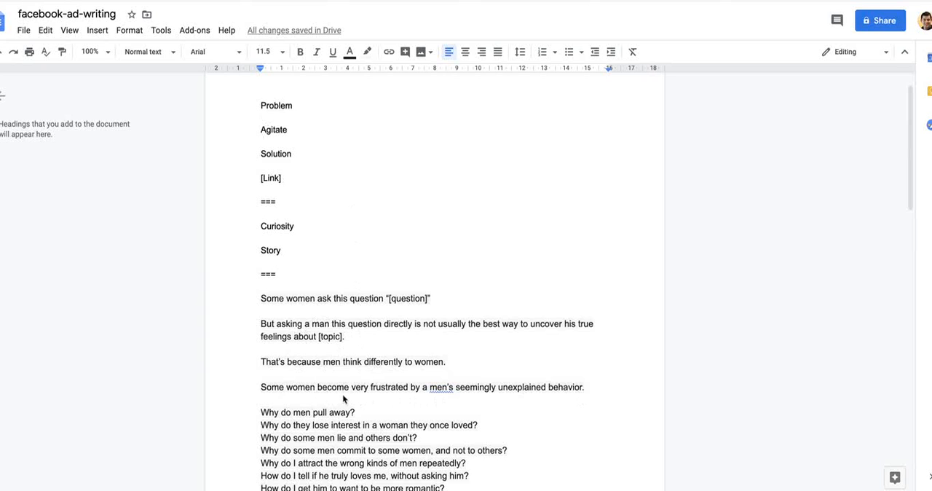
pyautogui.moveTo(300, 384)
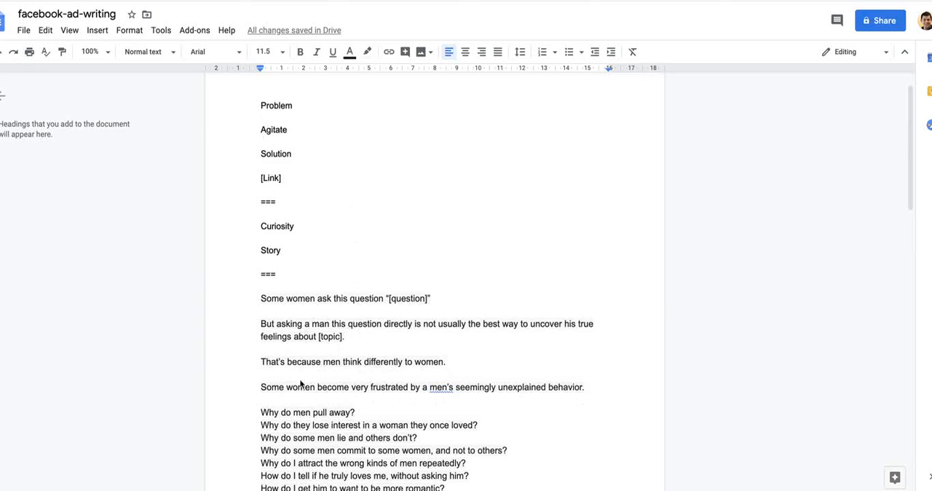
pyautogui.scroll(-3)
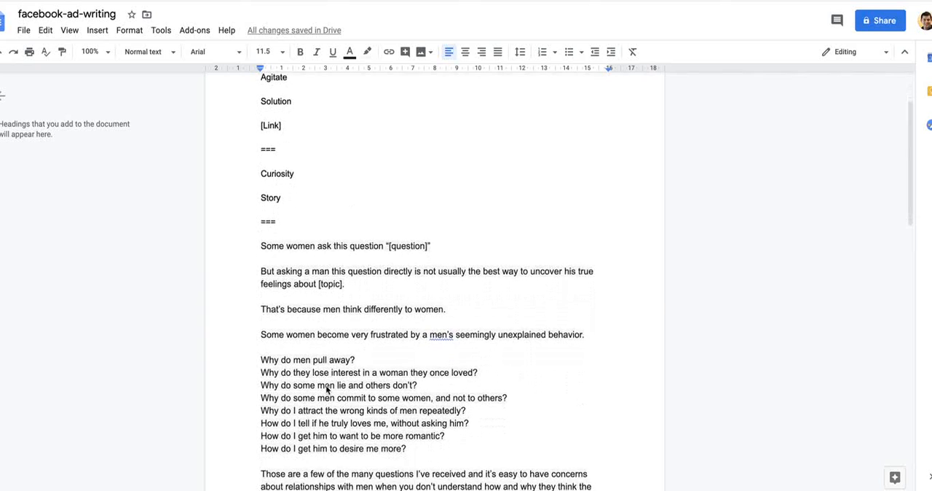
pyautogui.moveTo(349, 286)
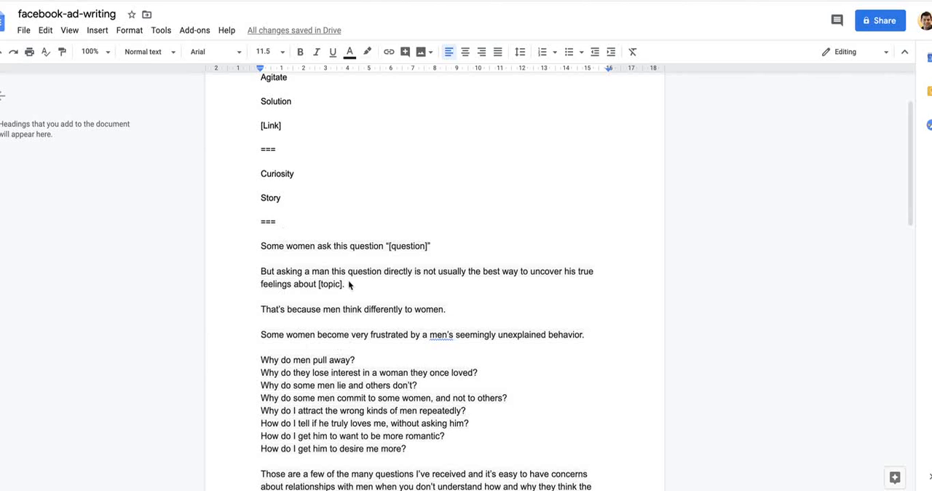
pyautogui.moveTo(306, 305)
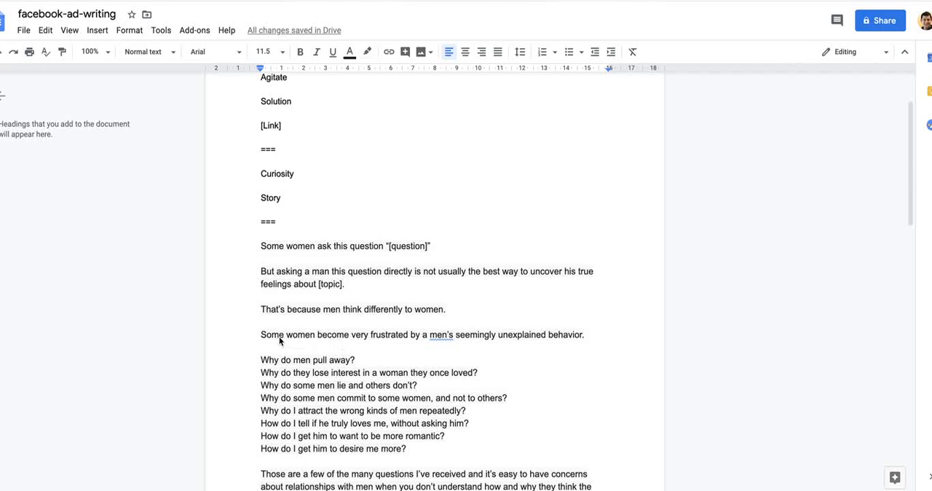
pyautogui.moveTo(436, 362)
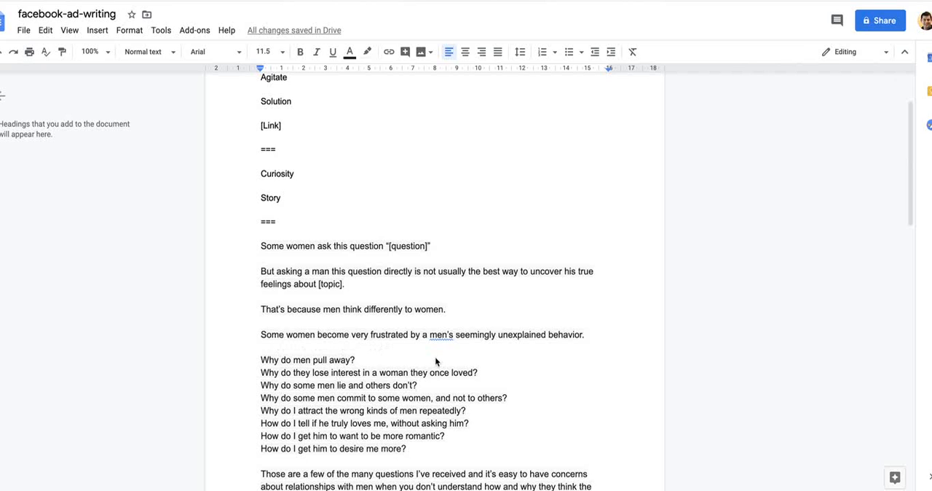
pyautogui.click(431, 335)
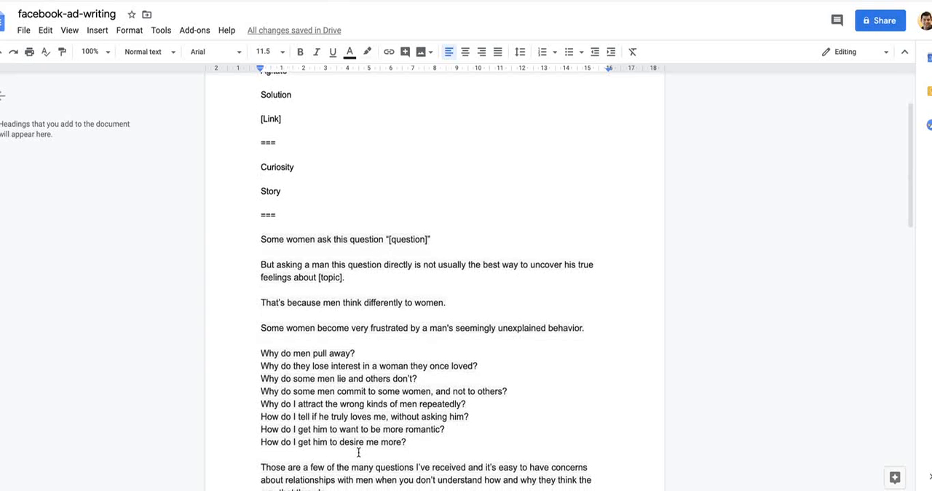
pyautogui.scroll(-3)
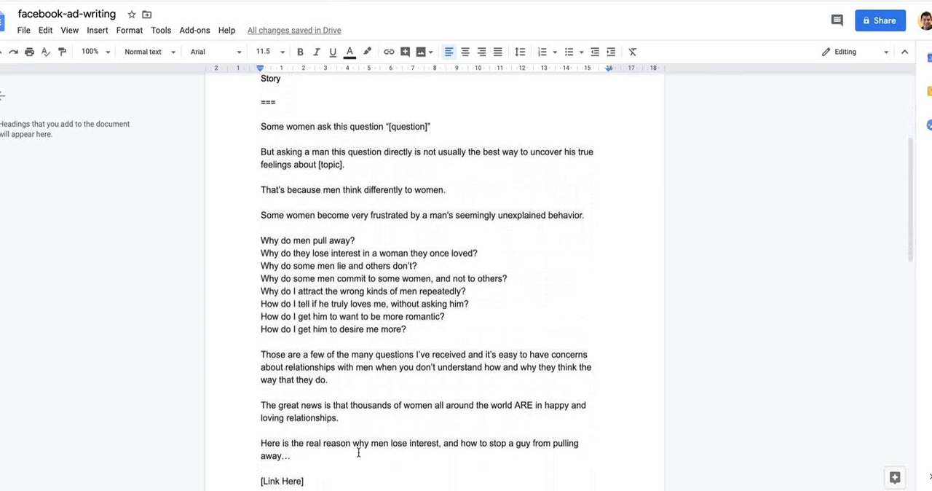
pyautogui.scroll(-3)
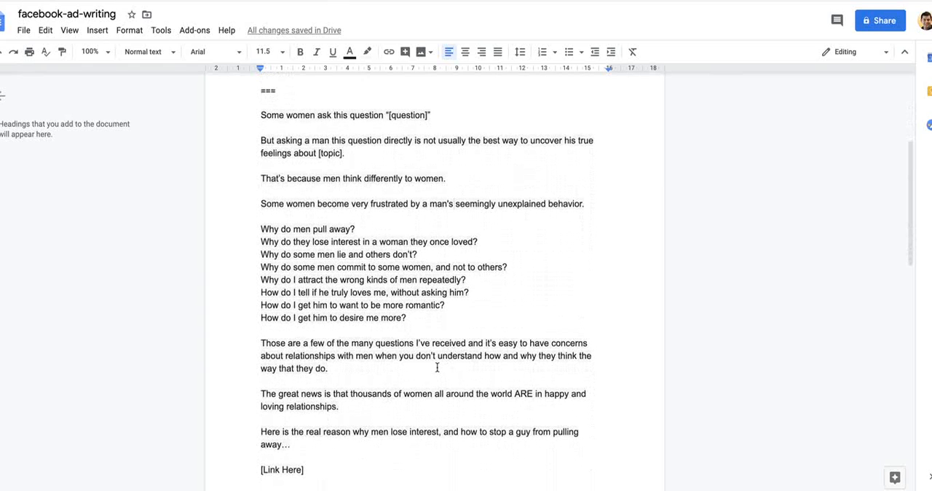
pyautogui.moveTo(495, 357)
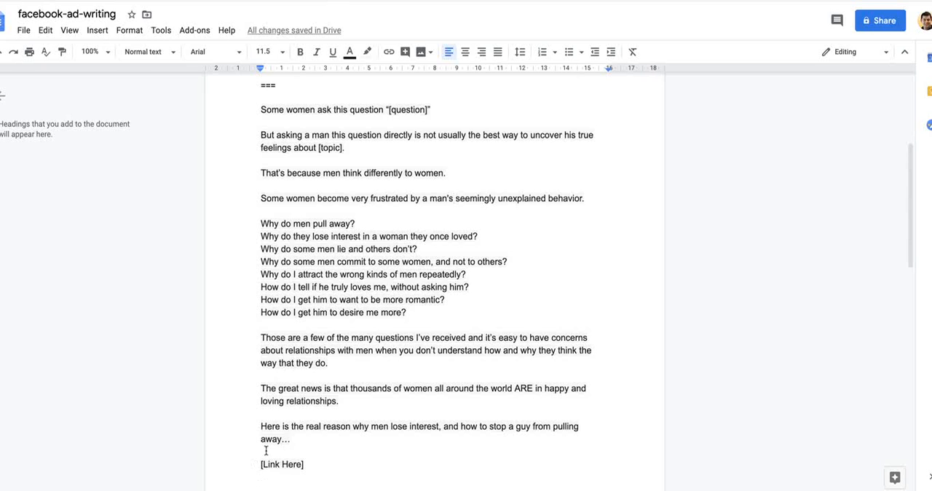
pyautogui.scroll(-3)
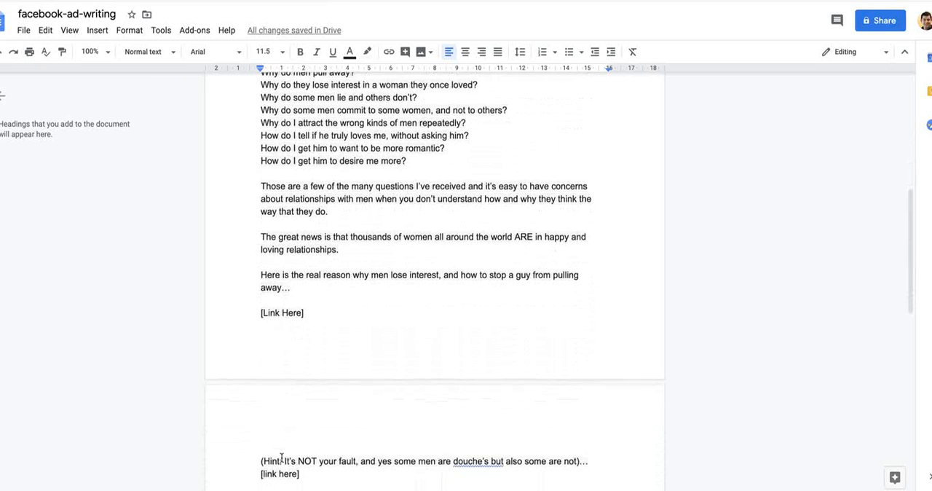
pyautogui.scroll(-3)
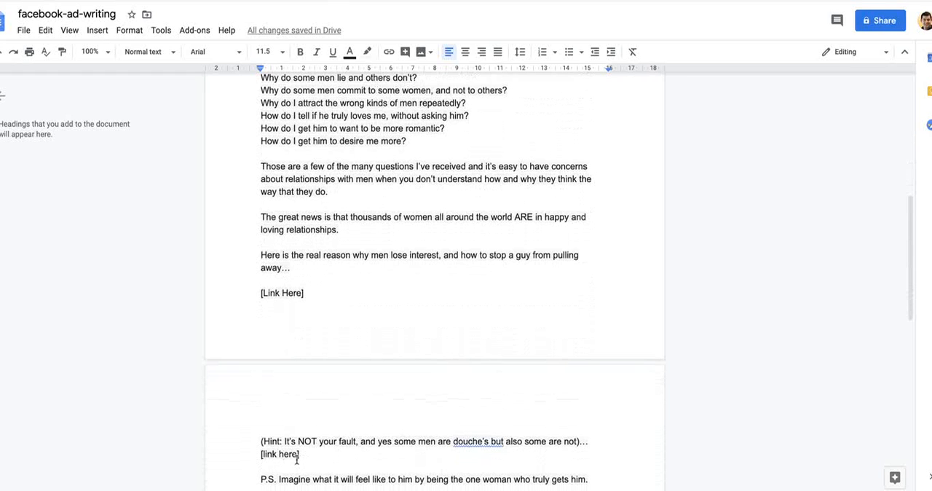
pyautogui.scroll(-3)
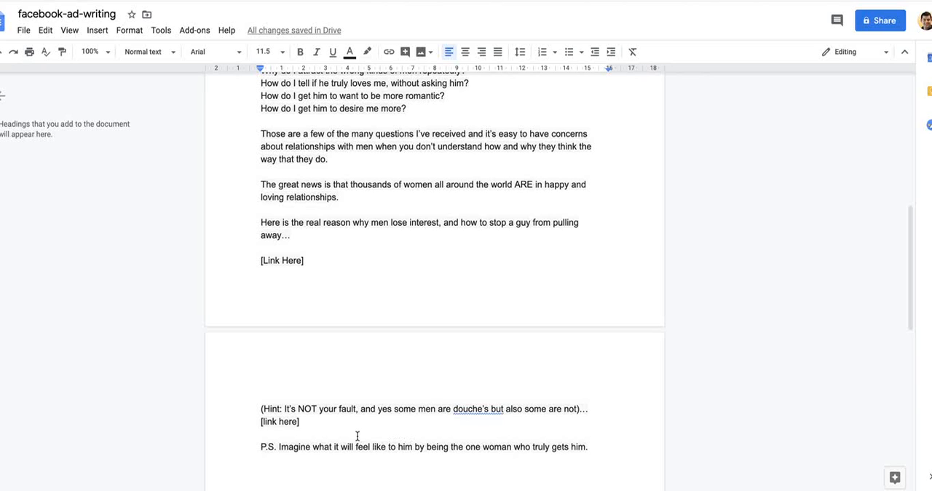
pyautogui.moveTo(393, 428)
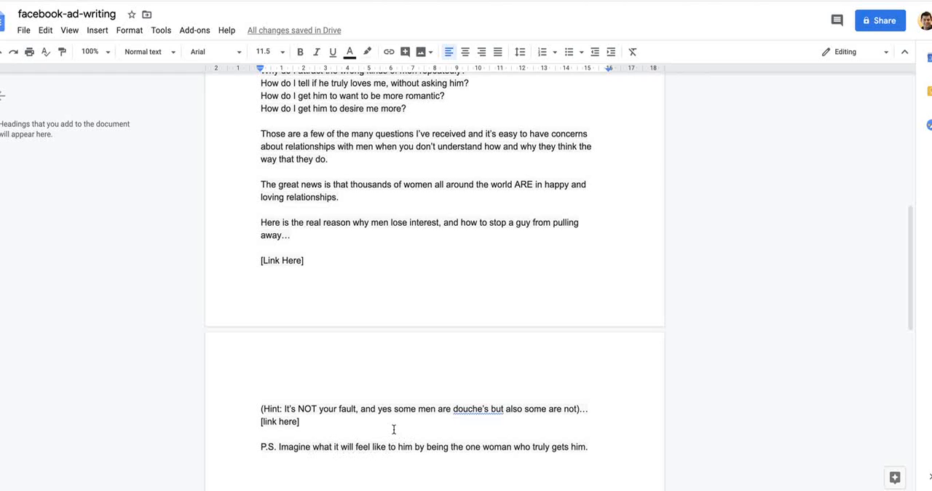
pyautogui.moveTo(375, 427)
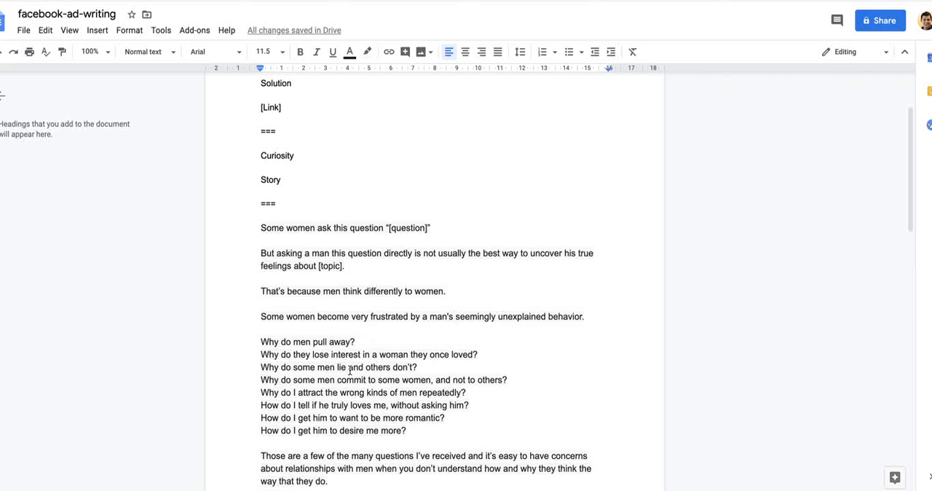
pyautogui.moveTo(386, 404)
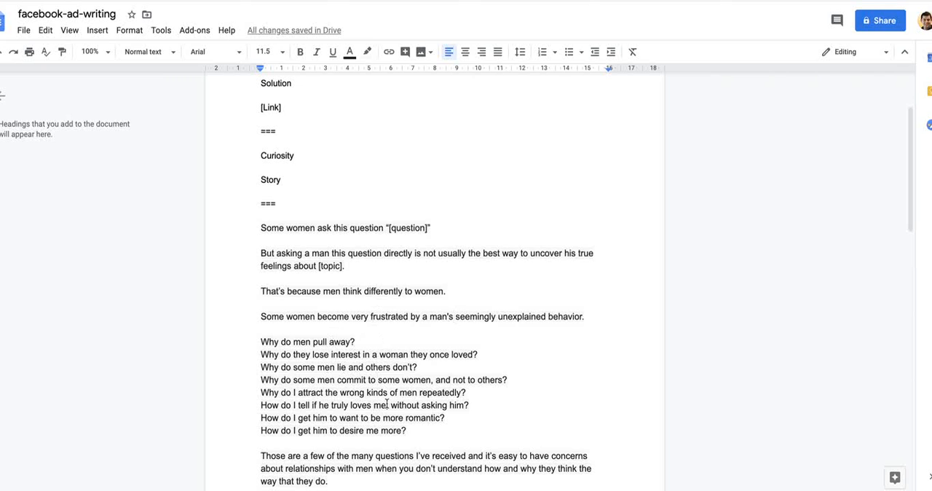
pyautogui.scroll(-3)
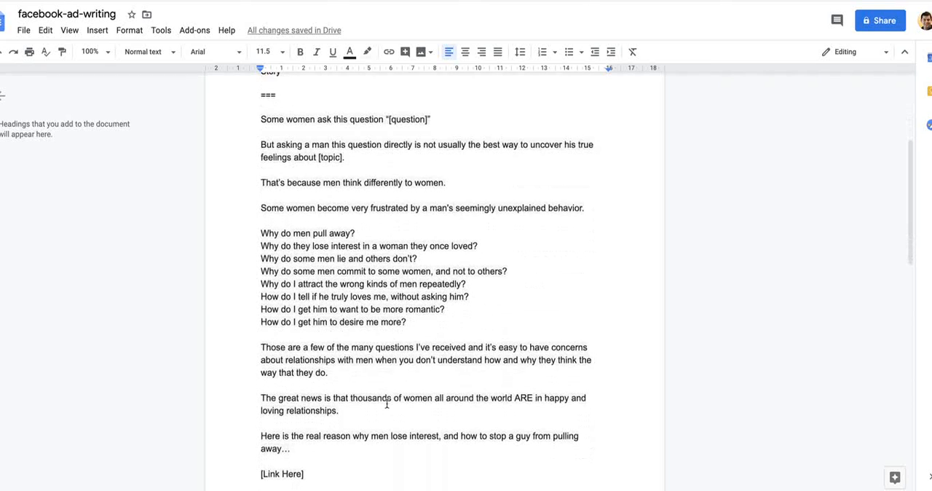
pyautogui.scroll(-3)
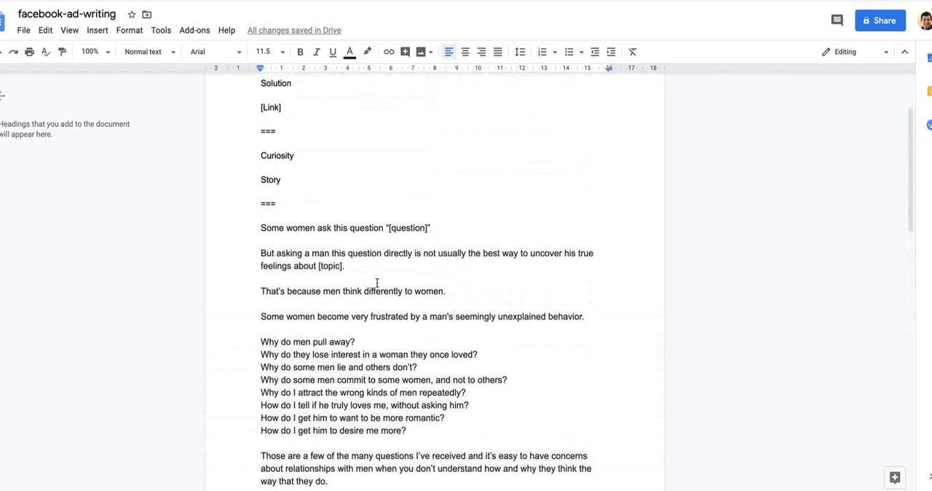
pyautogui.scroll(-3)
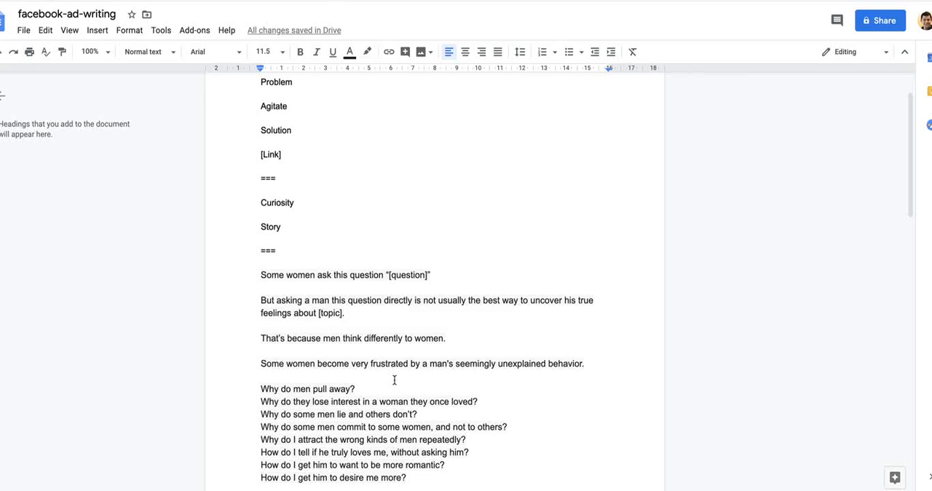
pyautogui.moveTo(298, 224)
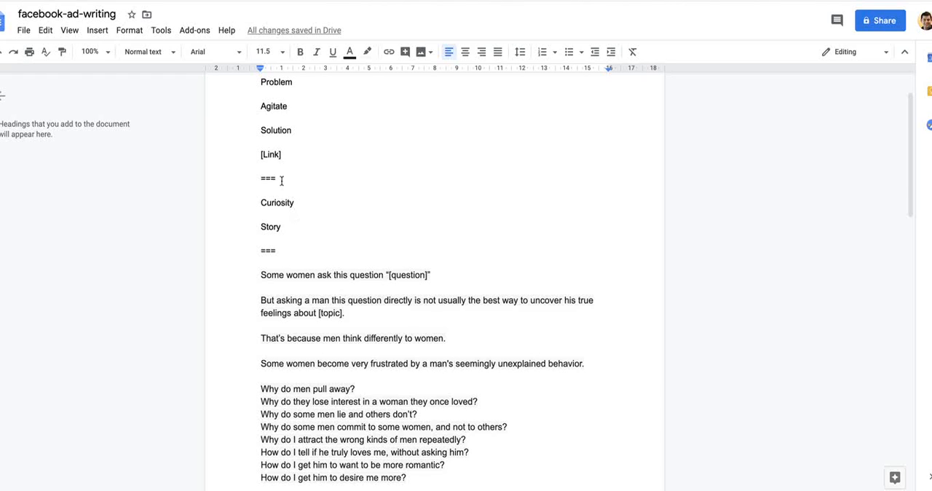
pyautogui.moveTo(373, 338)
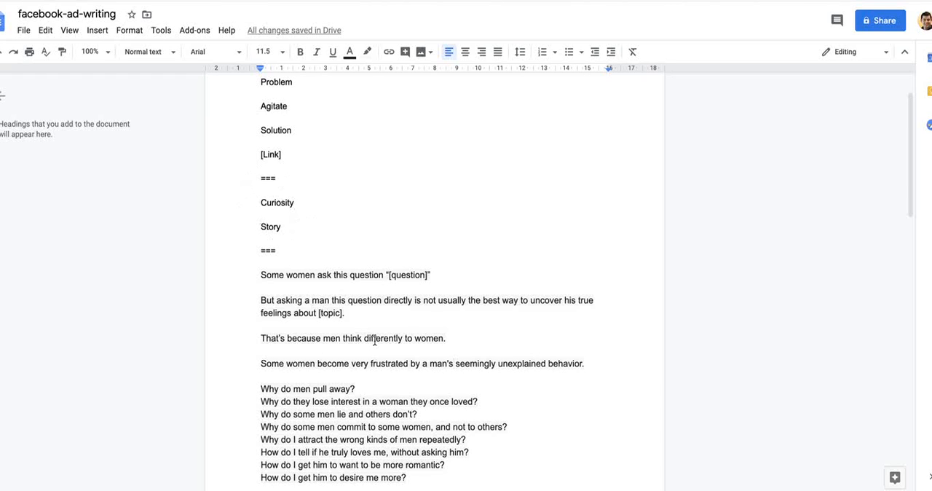
pyautogui.scroll(-3)
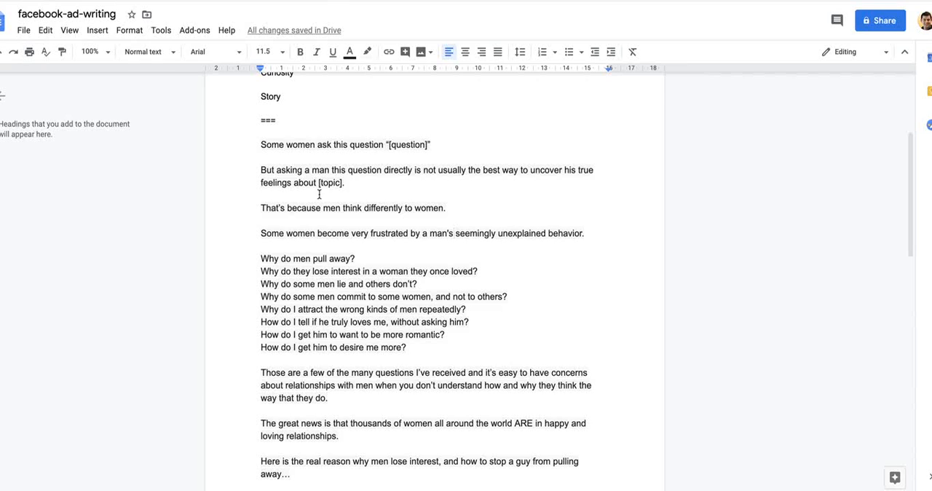
pyautogui.moveTo(312, 251)
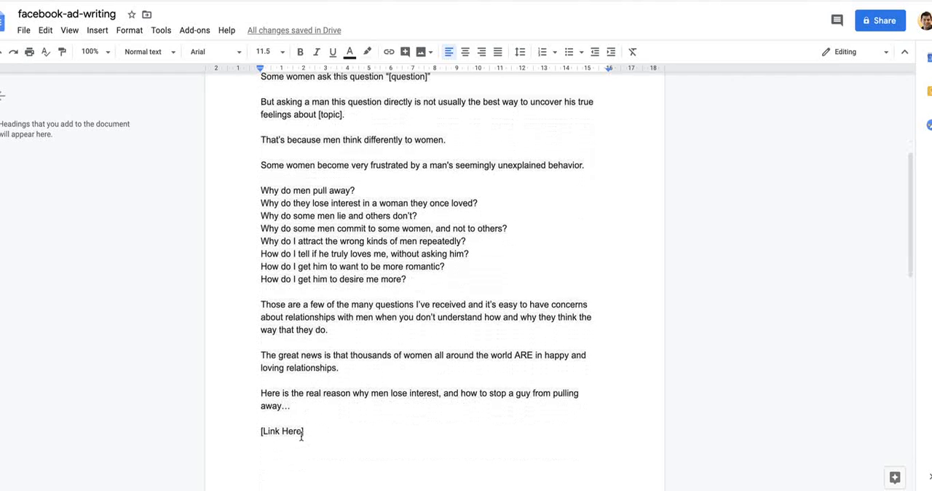
pyautogui.scroll(-3)
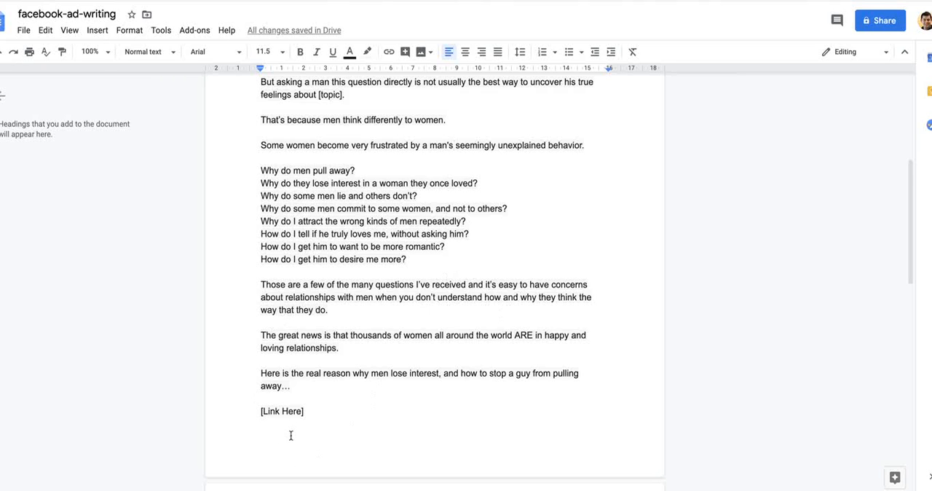
pyautogui.scroll(-3)
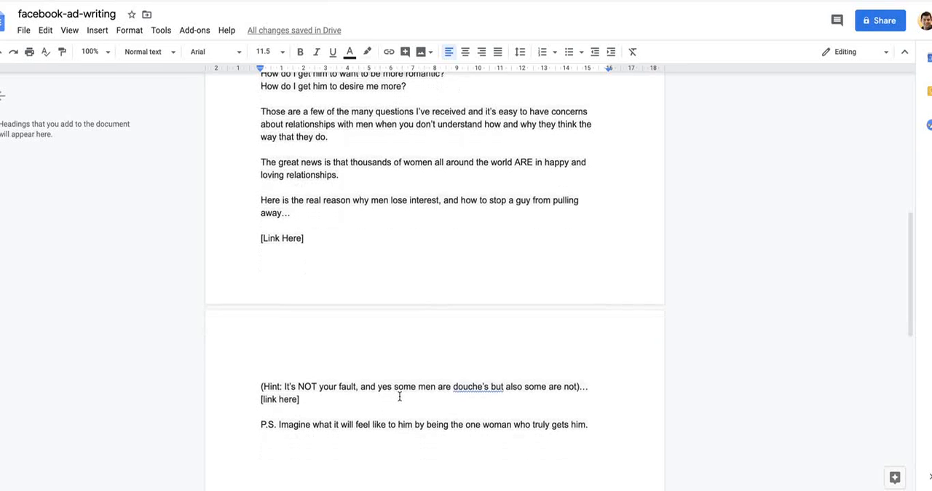
pyautogui.scroll(3)
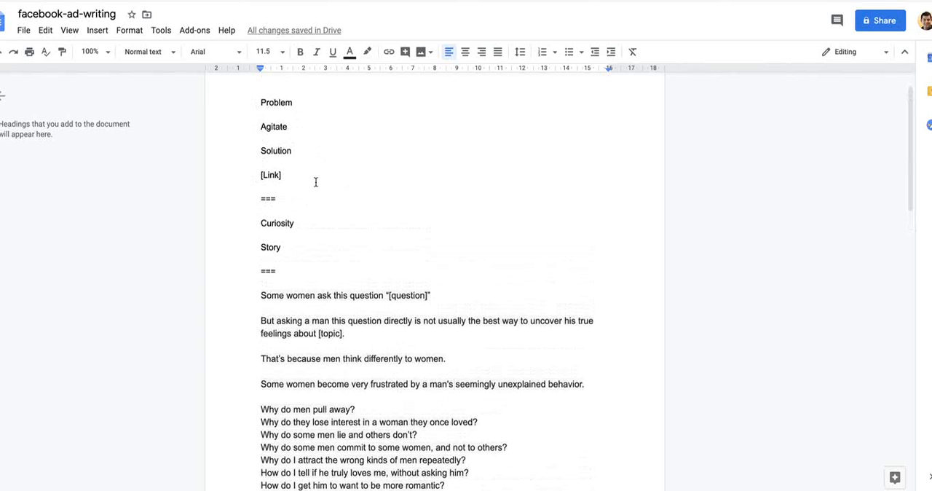
pyautogui.moveTo(294, 215)
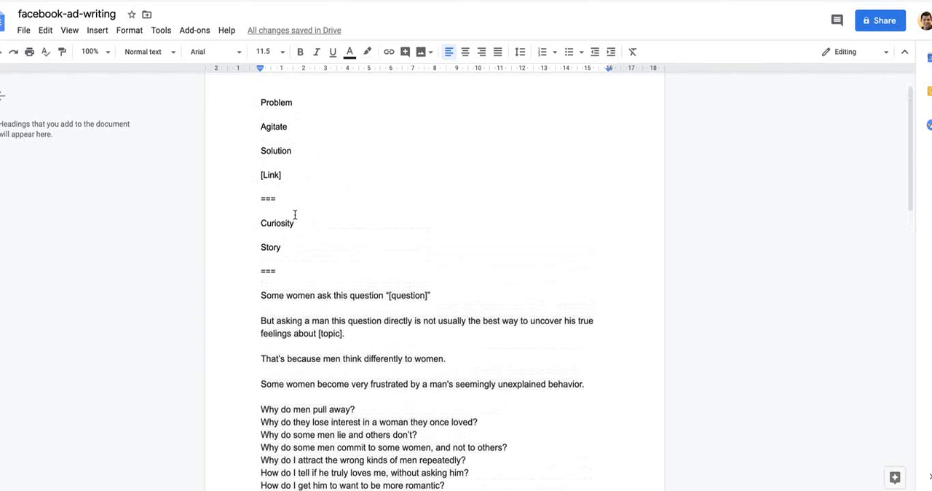
pyautogui.moveTo(269, 215)
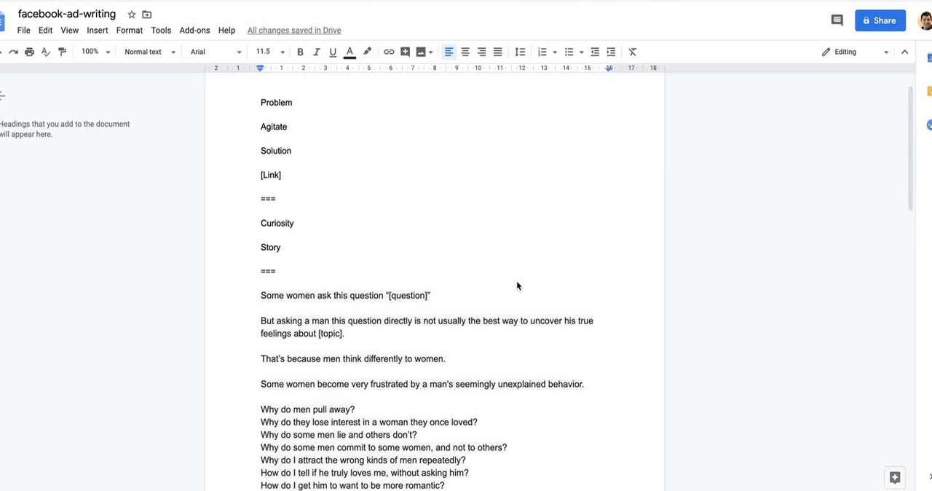
pyautogui.scroll(-3)
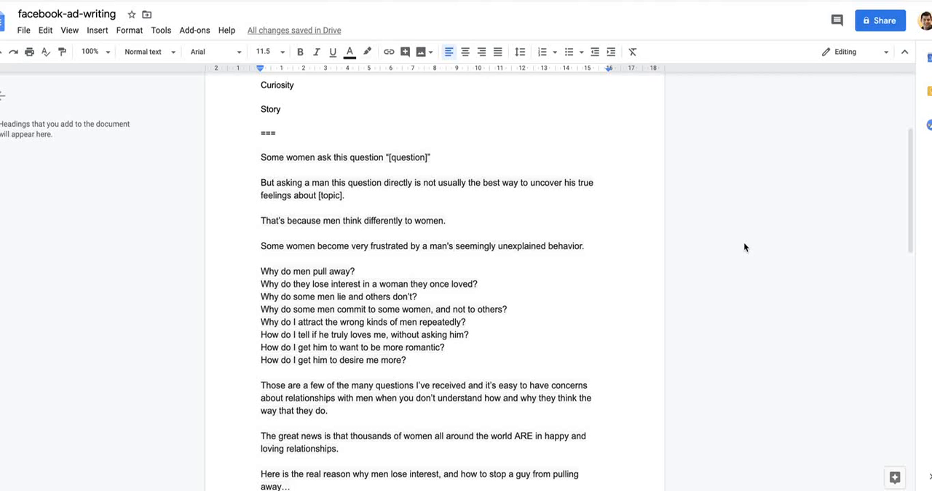
pyautogui.scroll(-3)
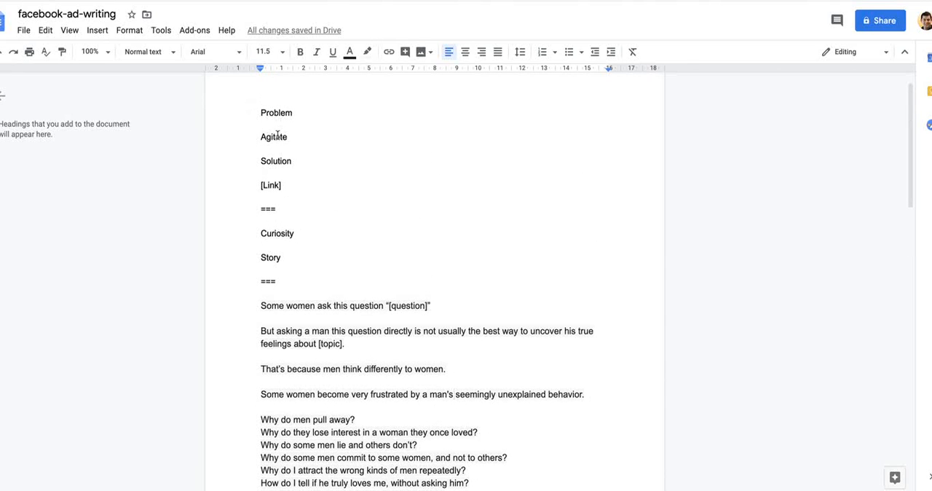
pyautogui.click(279, 185)
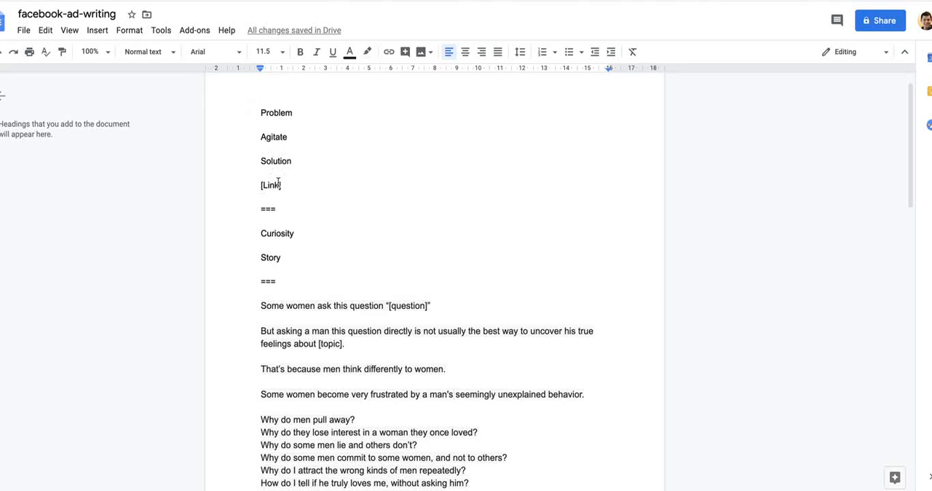